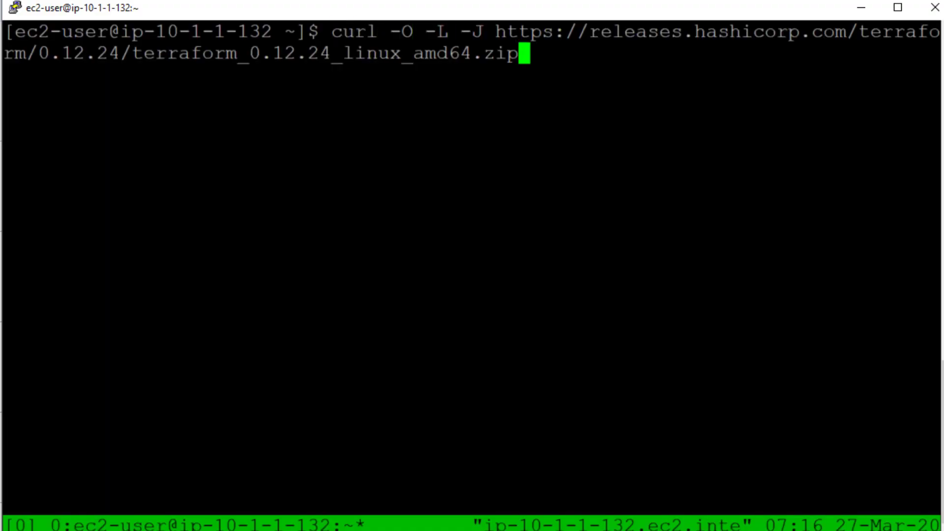
Install jq with its oniguruma dependency via 'sudo yum install jq' from the vault folder
type("s")
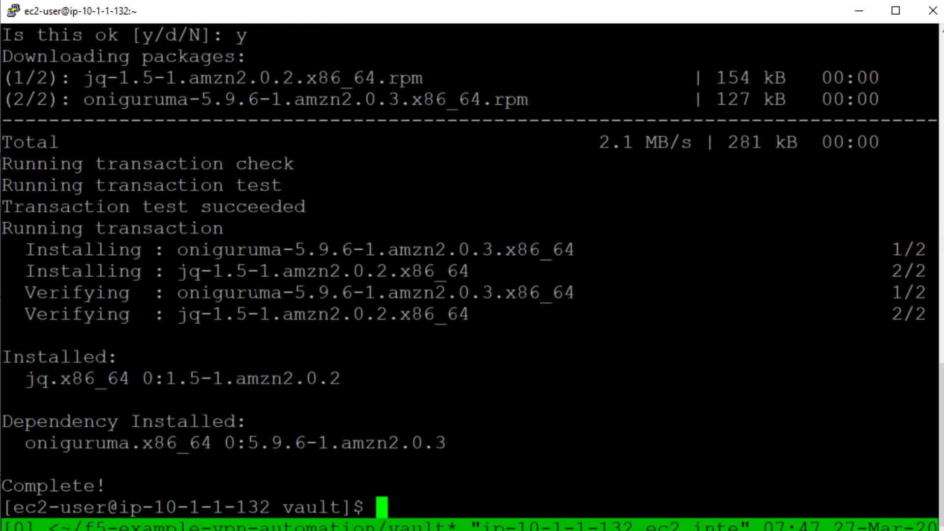
Run ./setup-pki.sh to configure the Vault PKI backend
type("./setup-pki.sh")
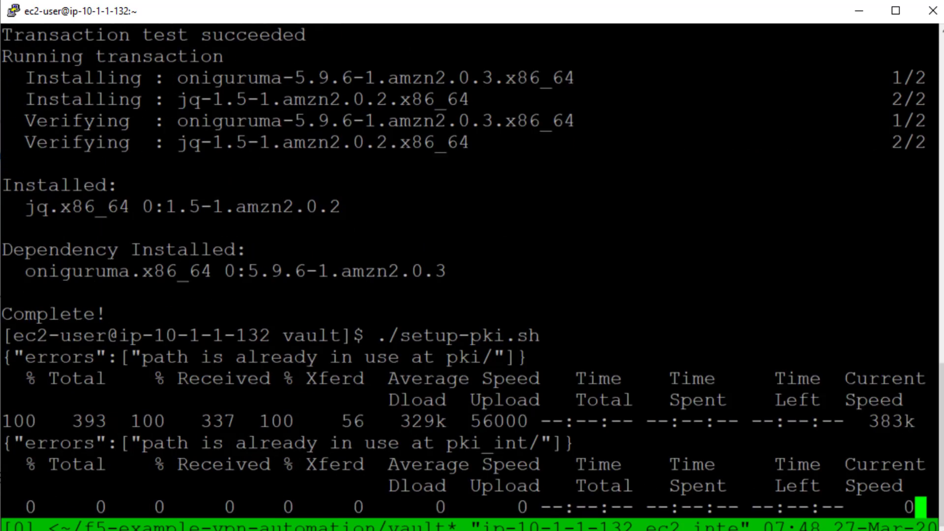
key("Return")
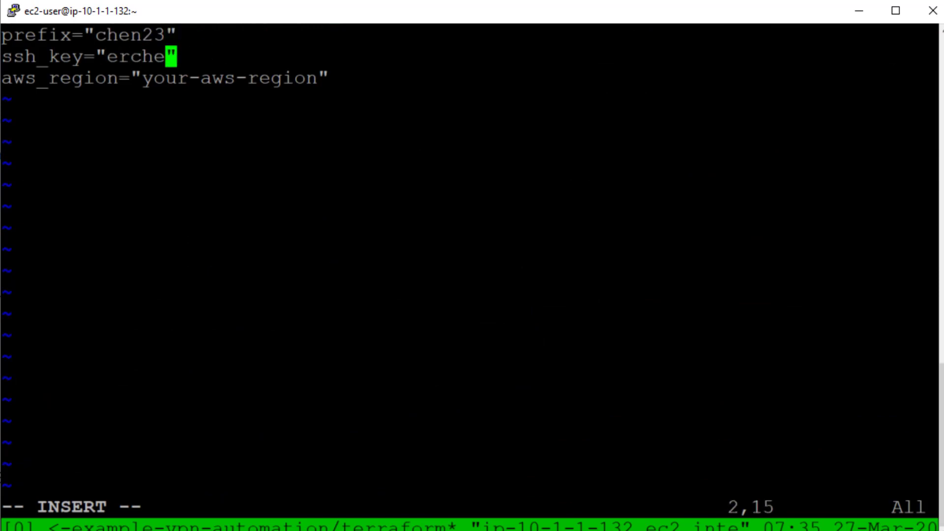
Set the region to us-east-1, save as terraform.tfvars and start 'terraform init'
type("us-east-1")
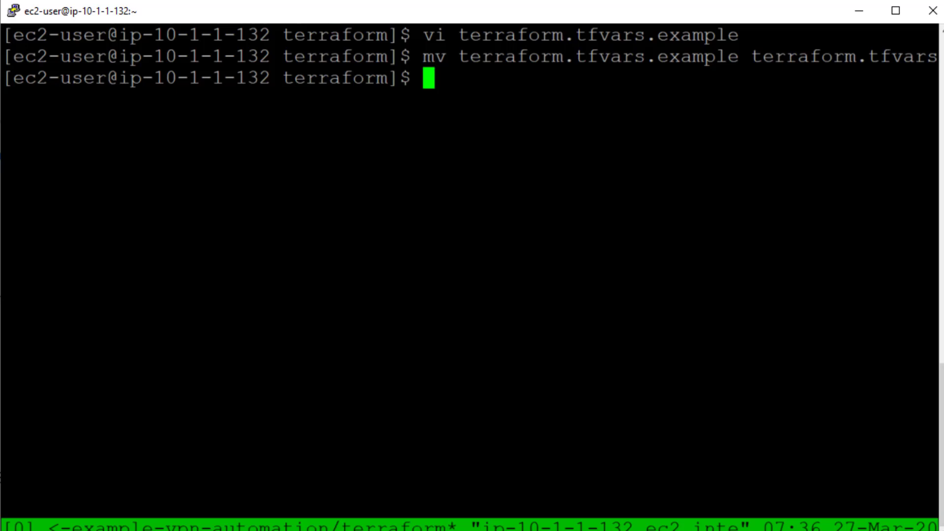
type("terraform ini")
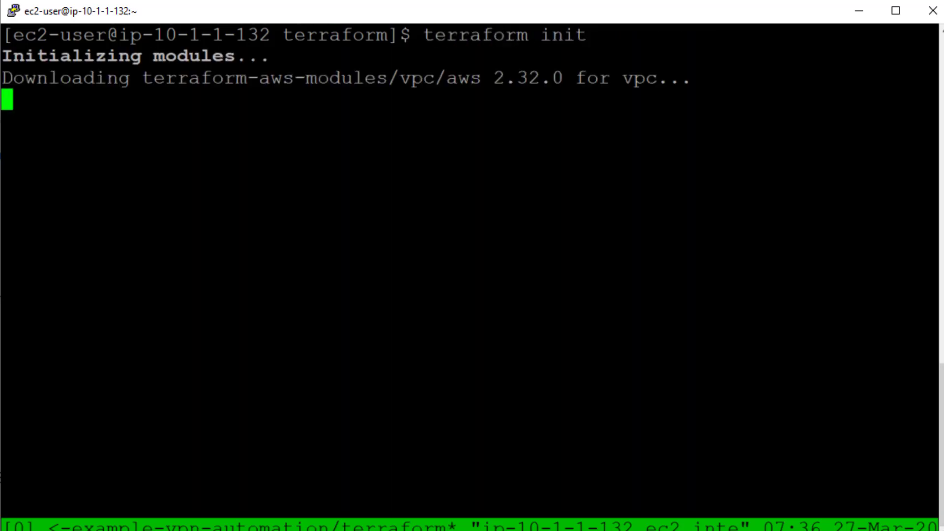
Run 'terraform plan' and 'terraform apply' to create the six BIG-IP VPN resources
type("terraform p")
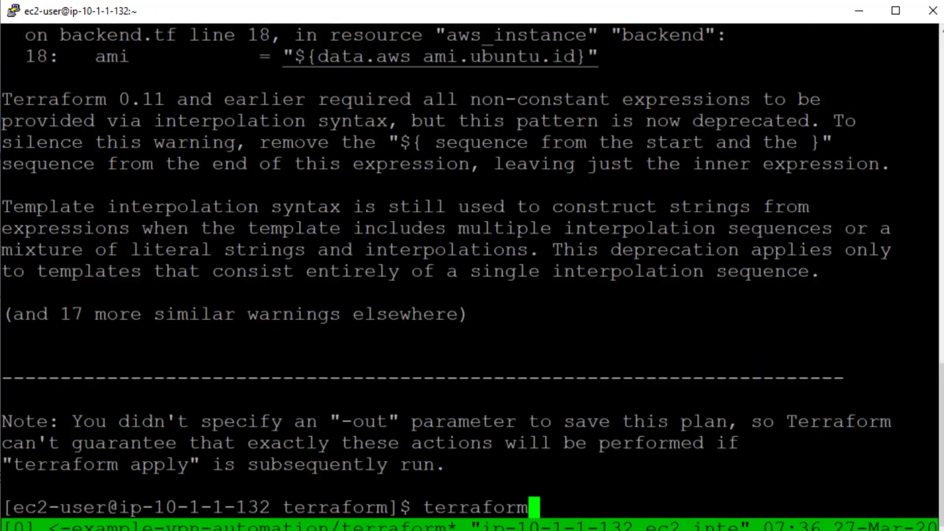
type("apply")
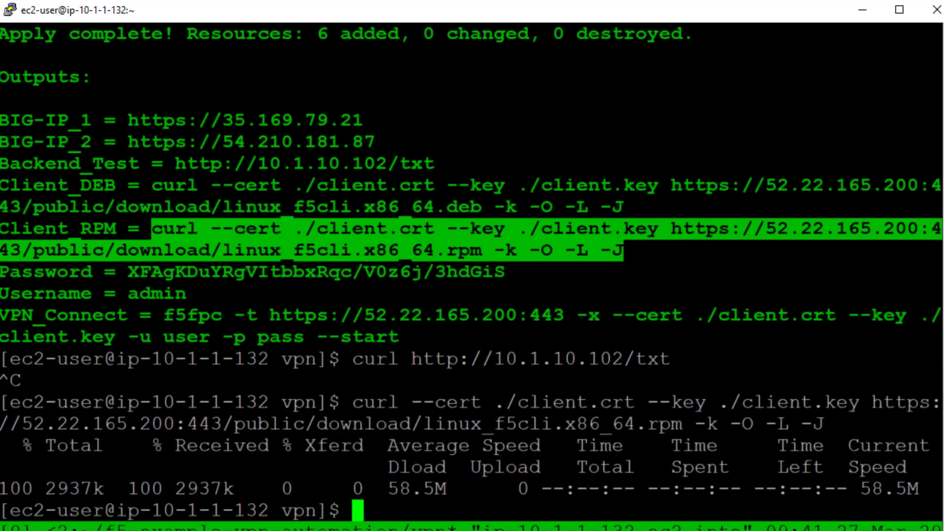
type("sudo rpm -Uvh linux_f5cli.x86_64.rpm")
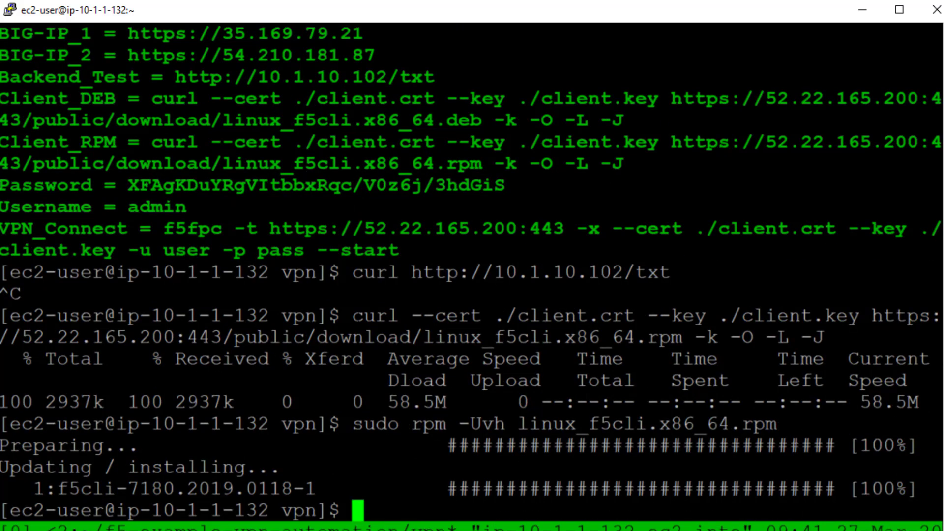
type("curl")
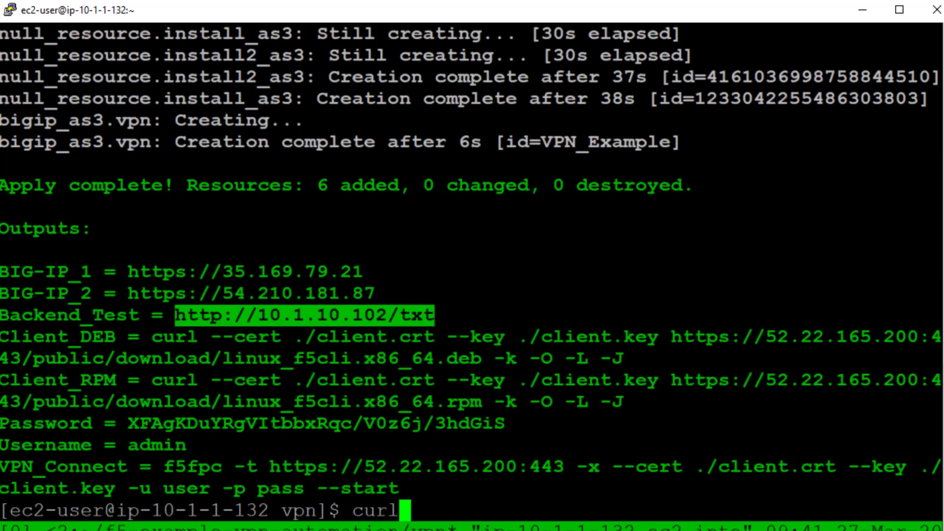
type("http://10.1.10.102/txt")
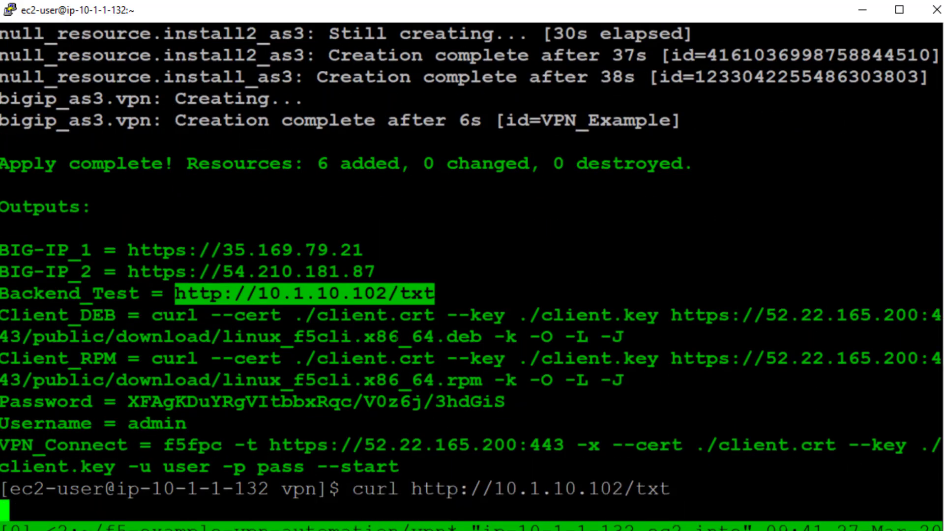